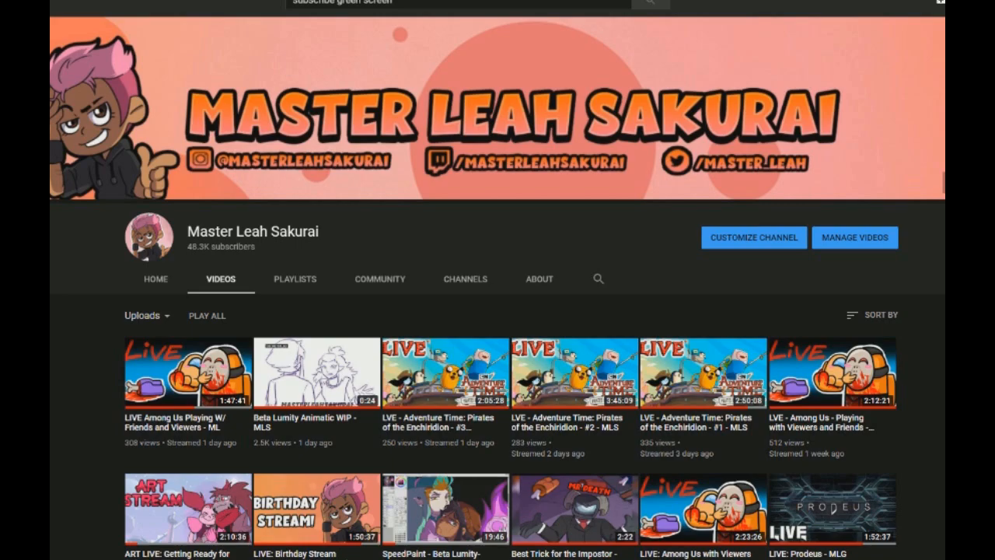
scroll("down", 3)
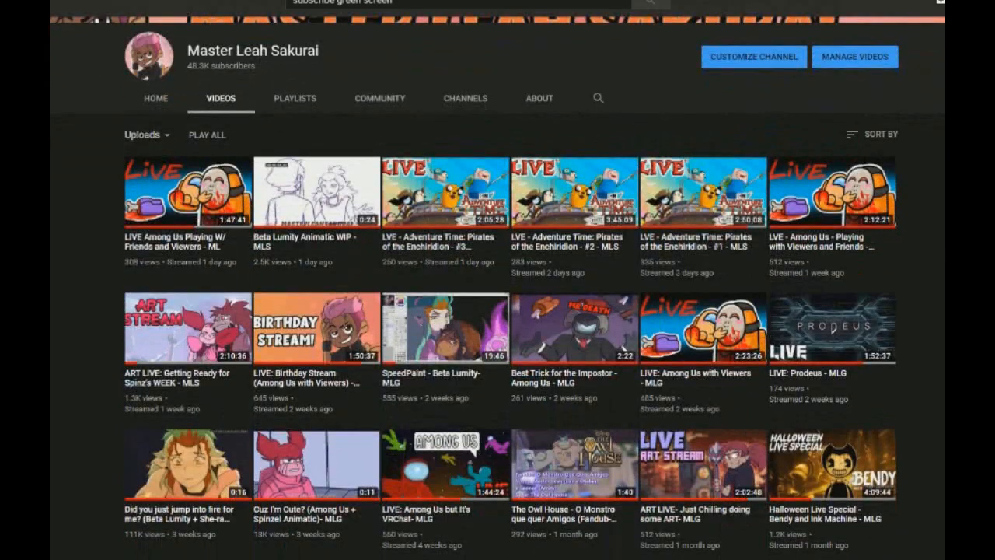
scroll("down", 3)
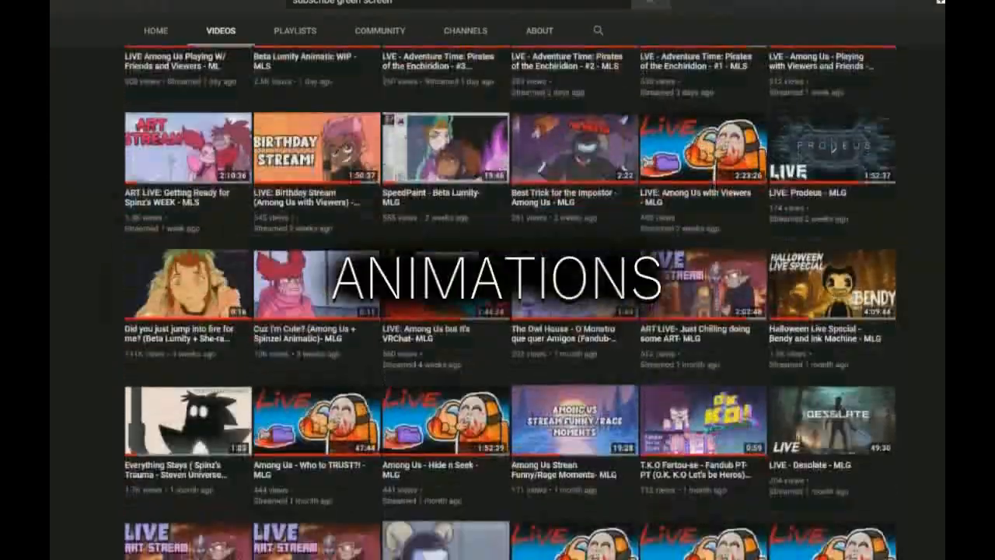
scroll("down", 3)
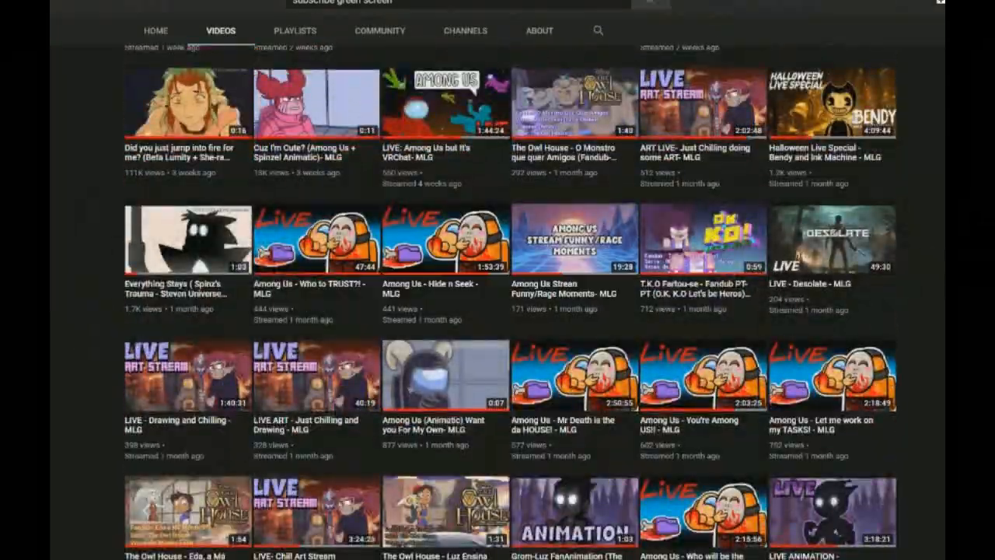
scroll("down", 3)
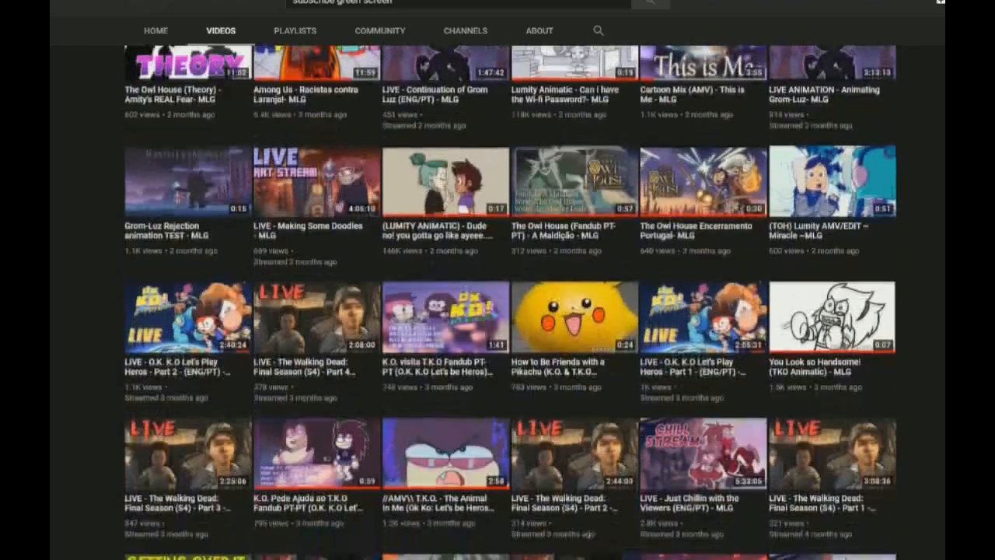
scroll("down", 3)
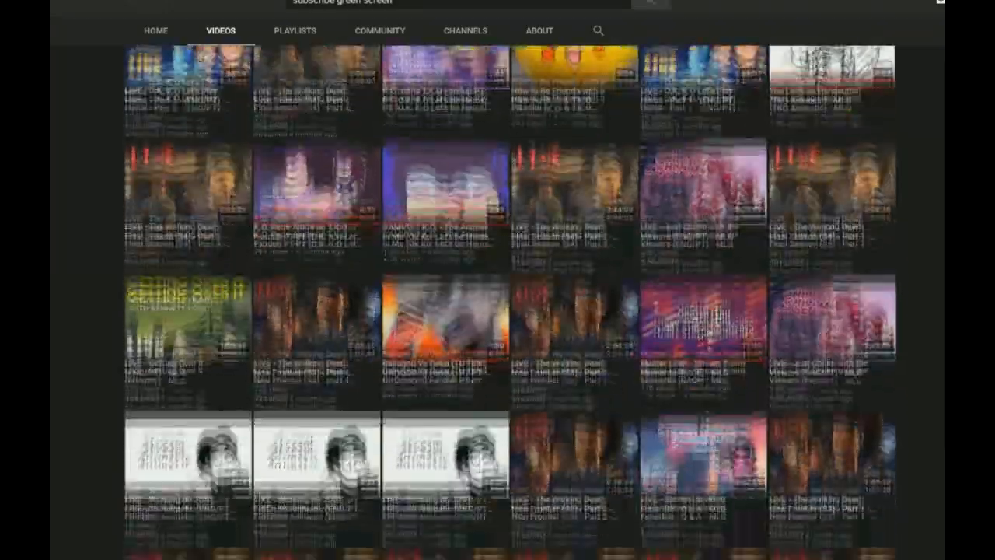
scroll("down", 3)
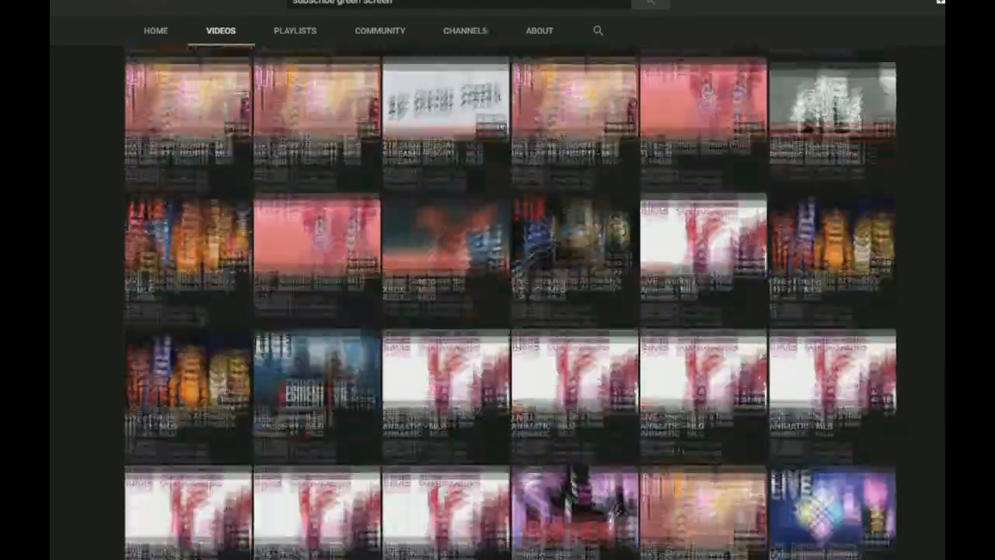
scroll("down", 3)
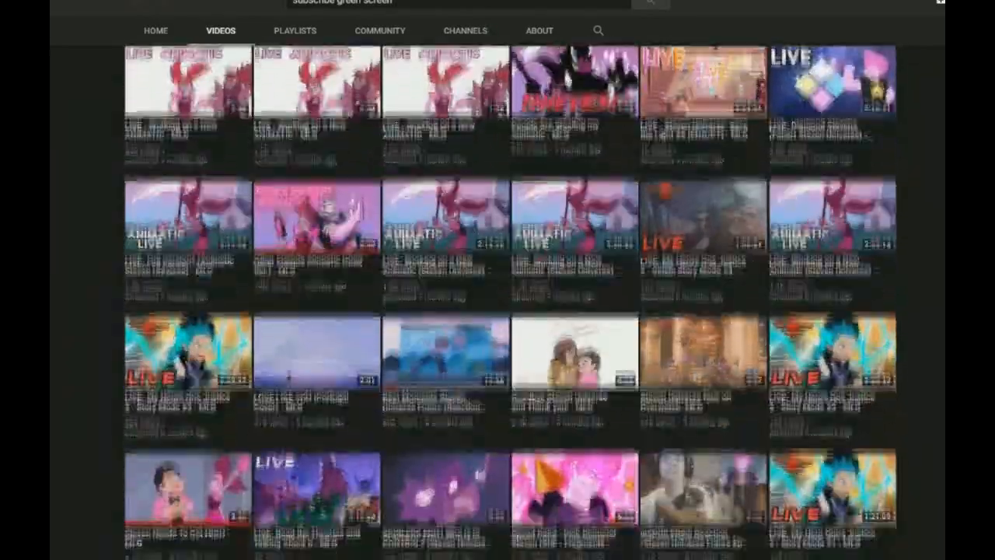